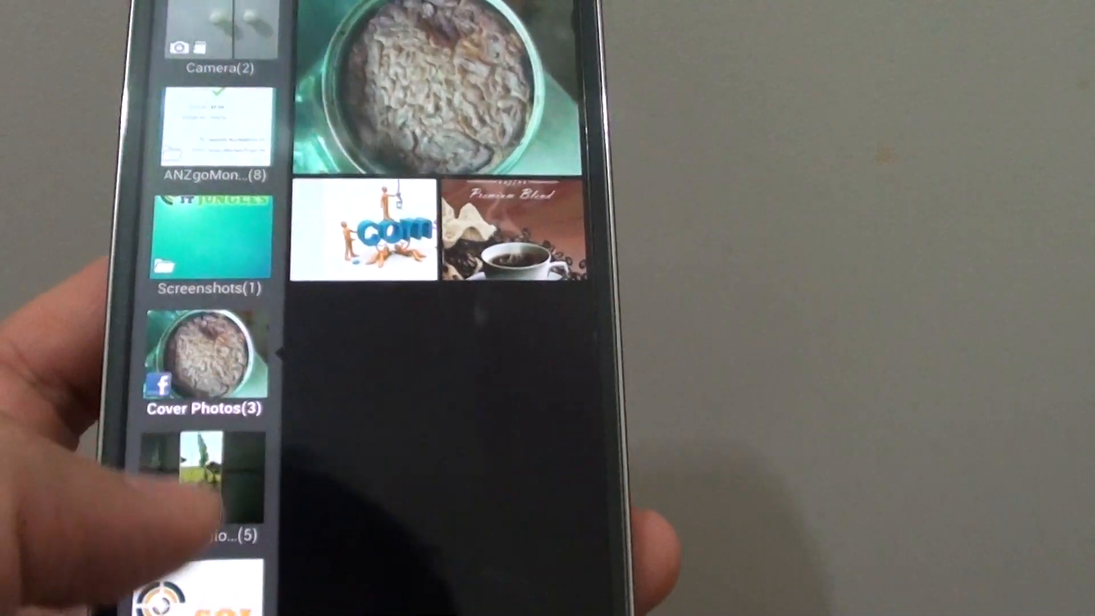
Delete the selected 17 June 2013 backed-up photo from Google+ Photos.
{"action": "scroll", "scroll_direction": "down", "scroll_amount": 3}
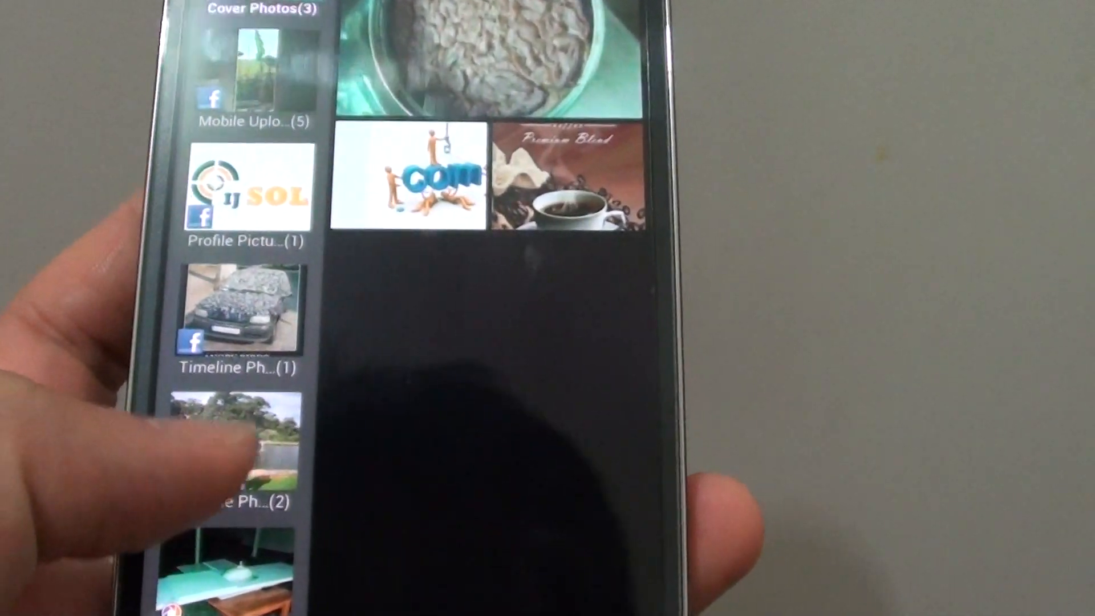
{"action": "scroll", "scroll_direction": "down", "scroll_amount": 3}
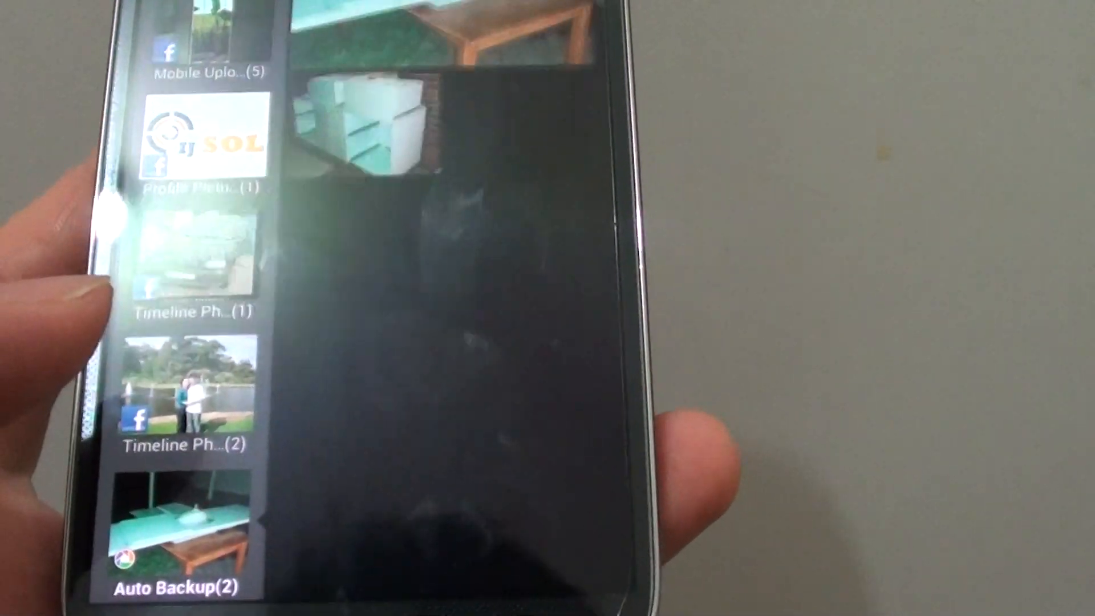
{"action": "scroll", "scroll_direction": "up", "scroll_amount": 3}
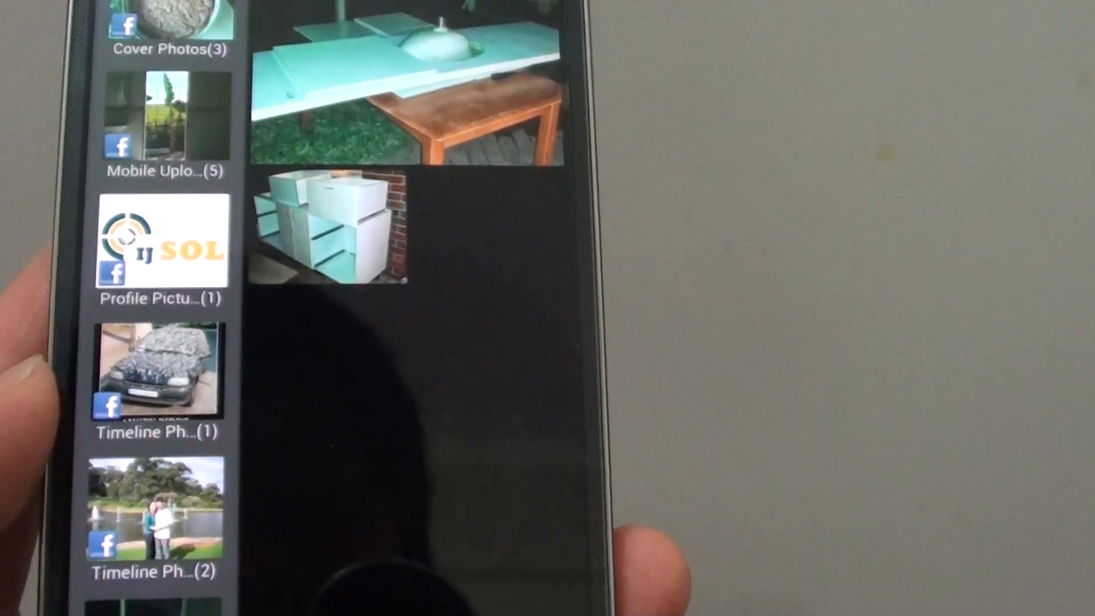
{"action": "scroll", "scroll_direction": "down", "scroll_amount": 3}
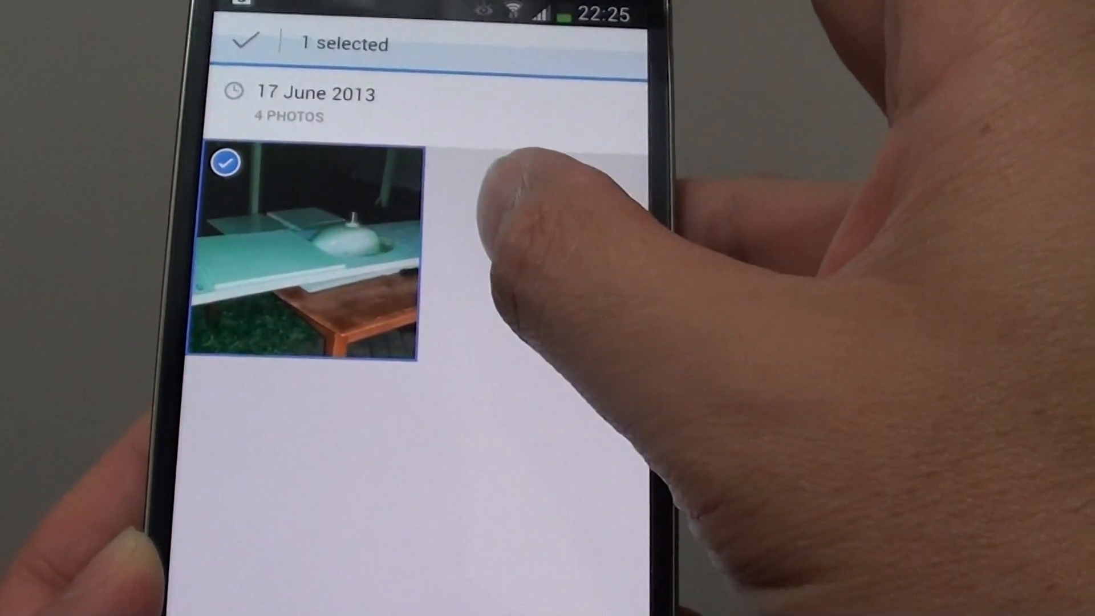
{"action": "left_click", "coordinate": [503, 237]}
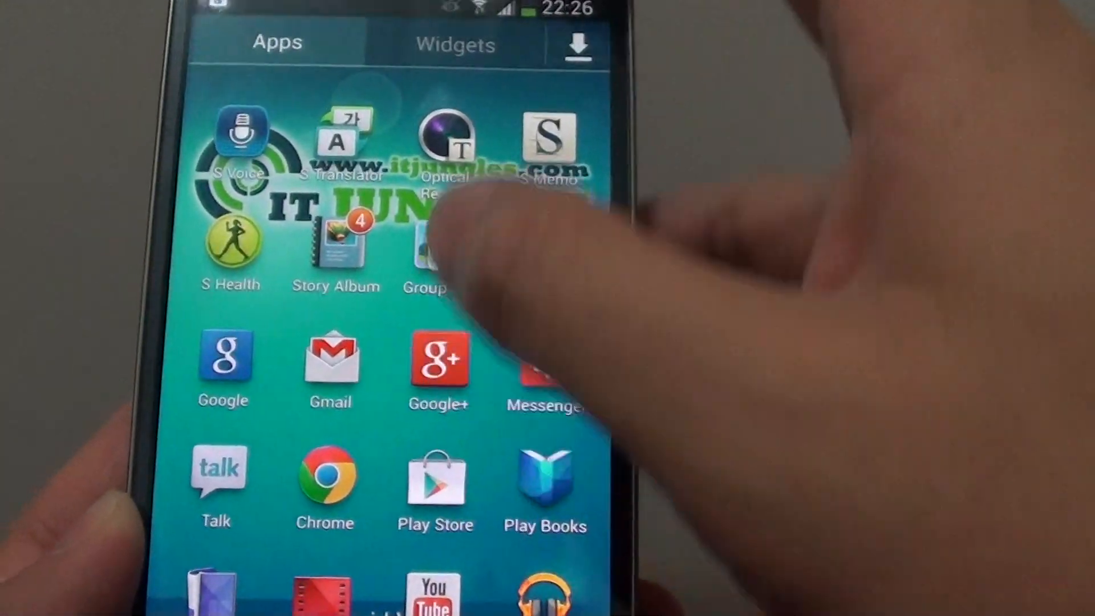
In Settings > Accounts > Google, uncheck Sync Google Photos for the account.
{"action": "left_click", "coordinate": [438, 362]}
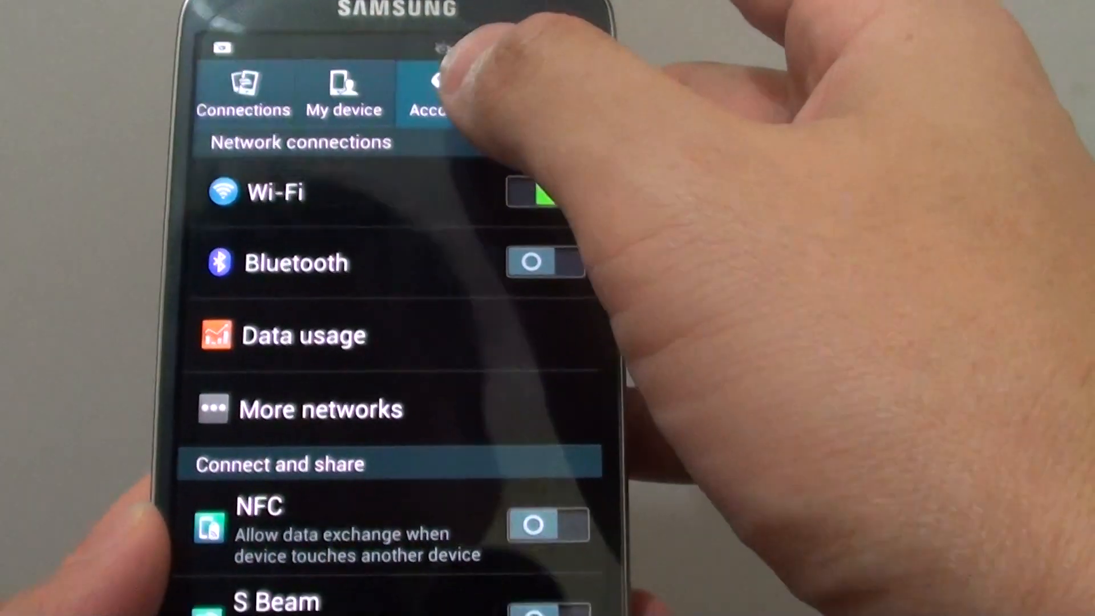
{"action": "left_click", "coordinate": [433, 94]}
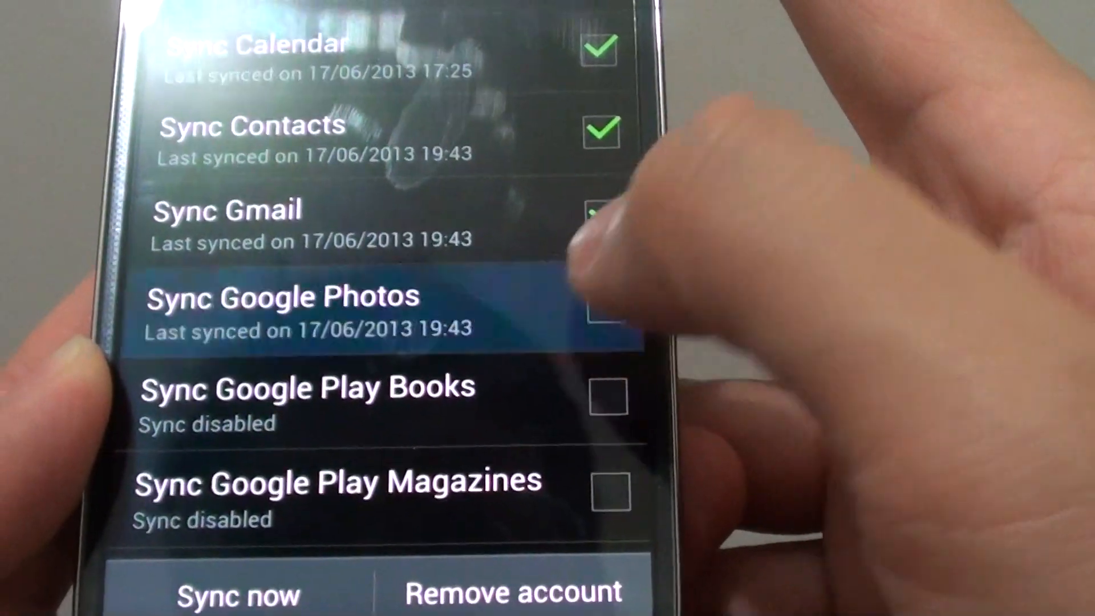
{"action": "scroll", "scroll_direction": "up", "scroll_amount": 3}
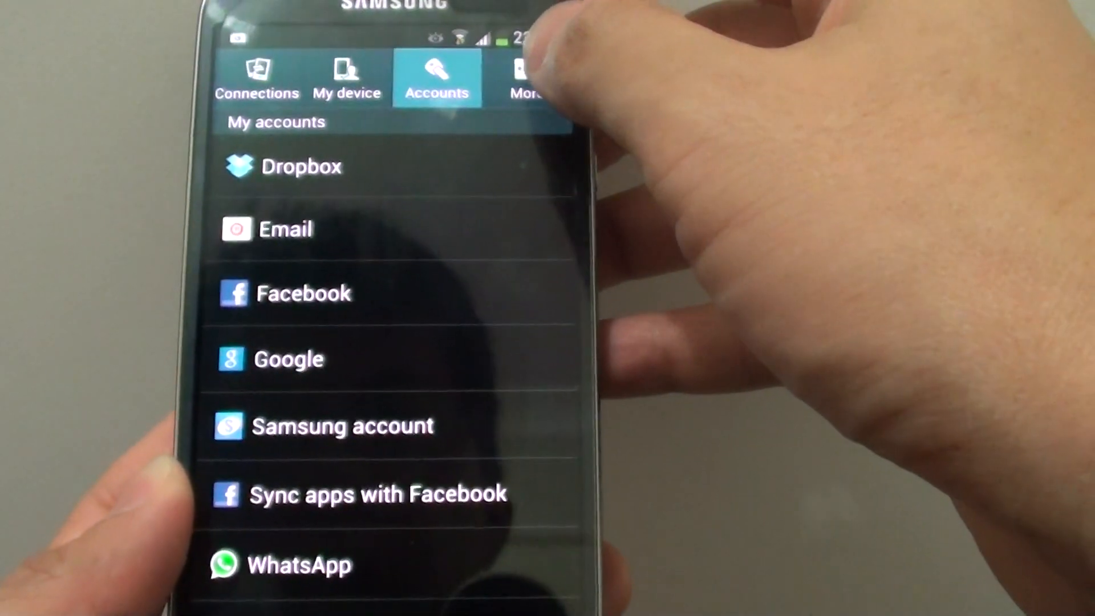
In Application manager > All, clear the Gallery app's data and cache to 0.00B.
{"action": "left_click", "coordinate": [527, 76]}
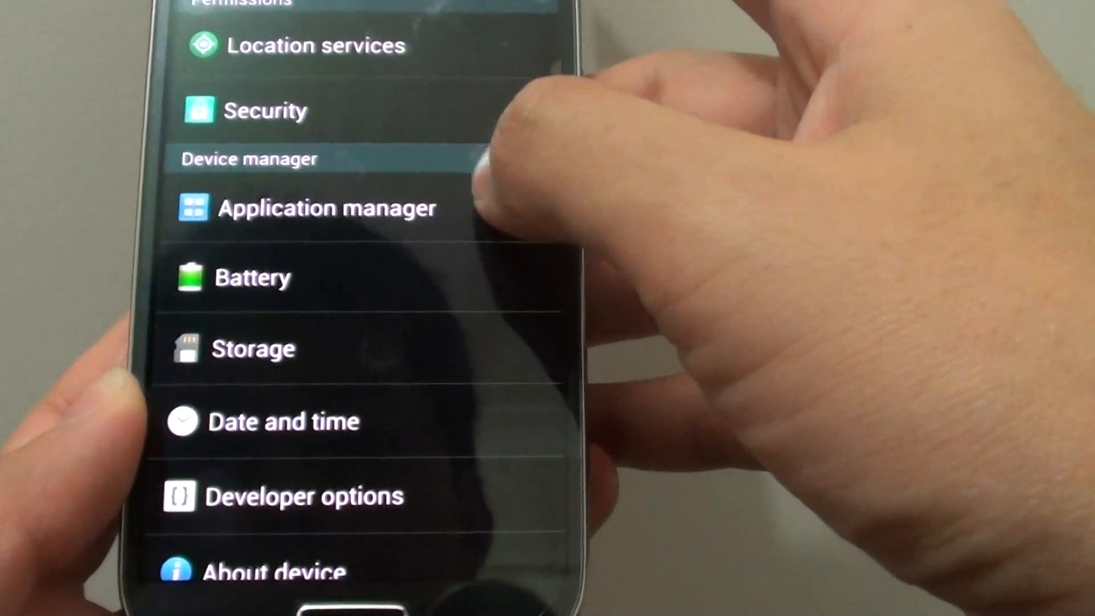
{"action": "left_click", "coordinate": [325, 208]}
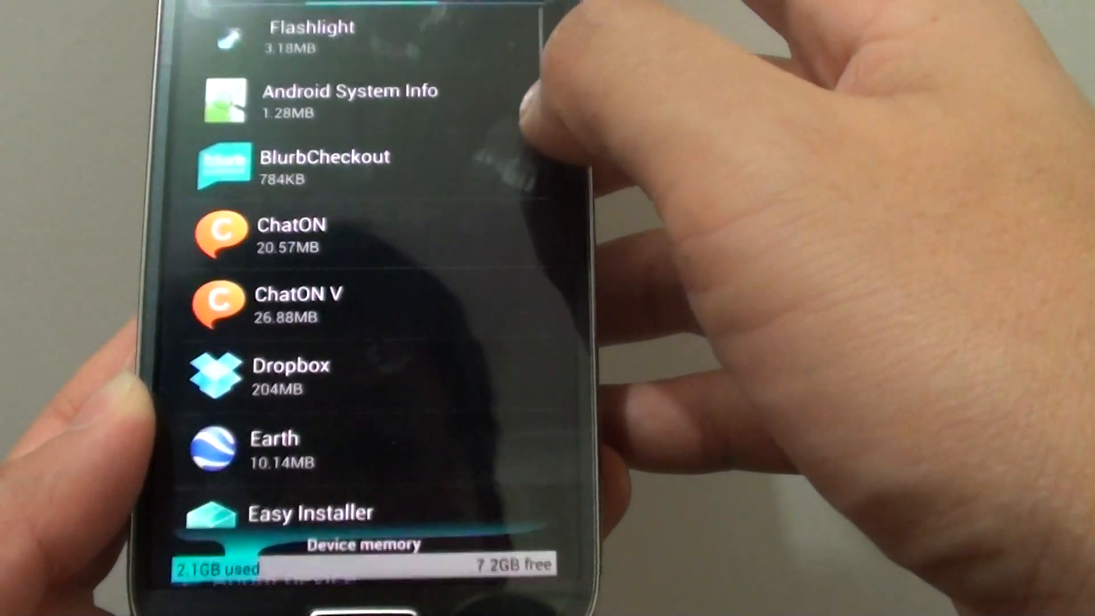
{"action": "left_click", "coordinate": [400, 63]}
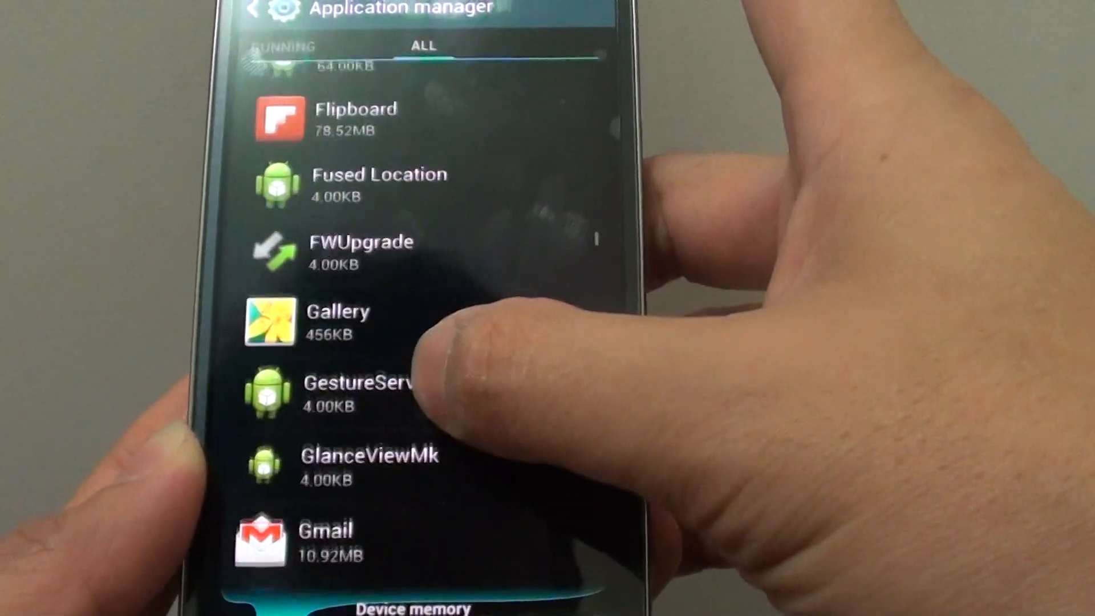
{"action": "left_click", "coordinate": [338, 321]}
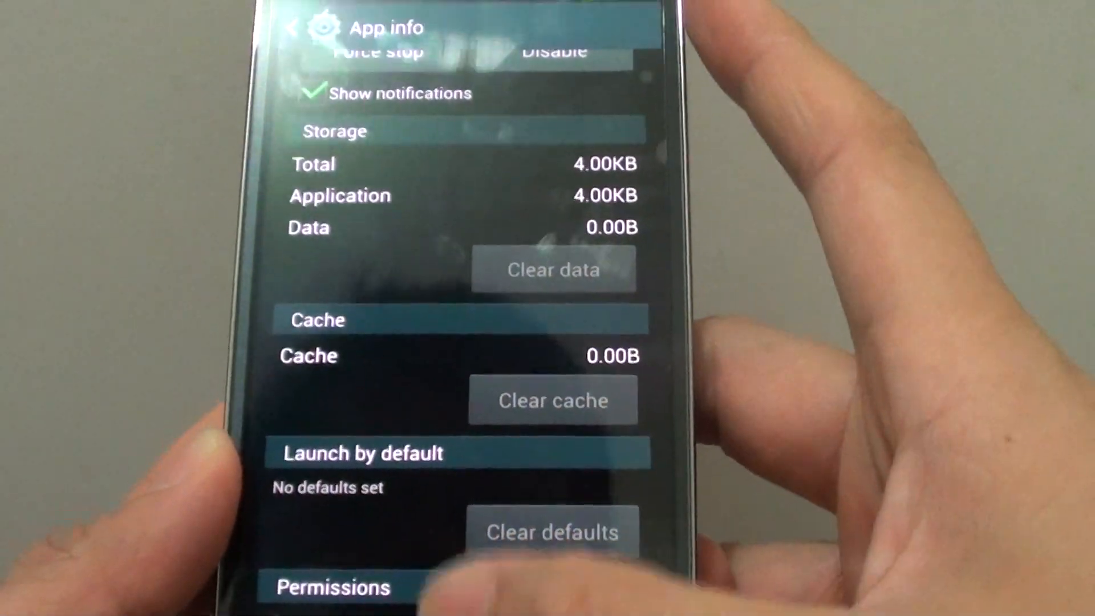
{"action": "scroll", "scroll_direction": "down", "scroll_amount": 3}
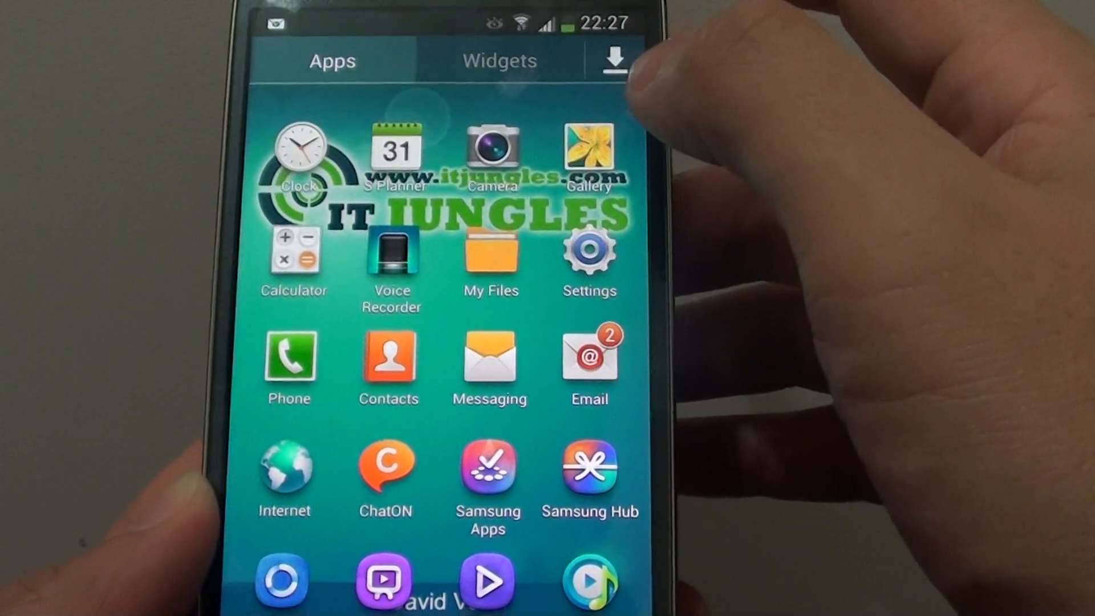
Launch Gallery and confirm only Camera, ANZgoMoney and Screenshots albums remain.
{"action": "left_click", "coordinate": [588, 147]}
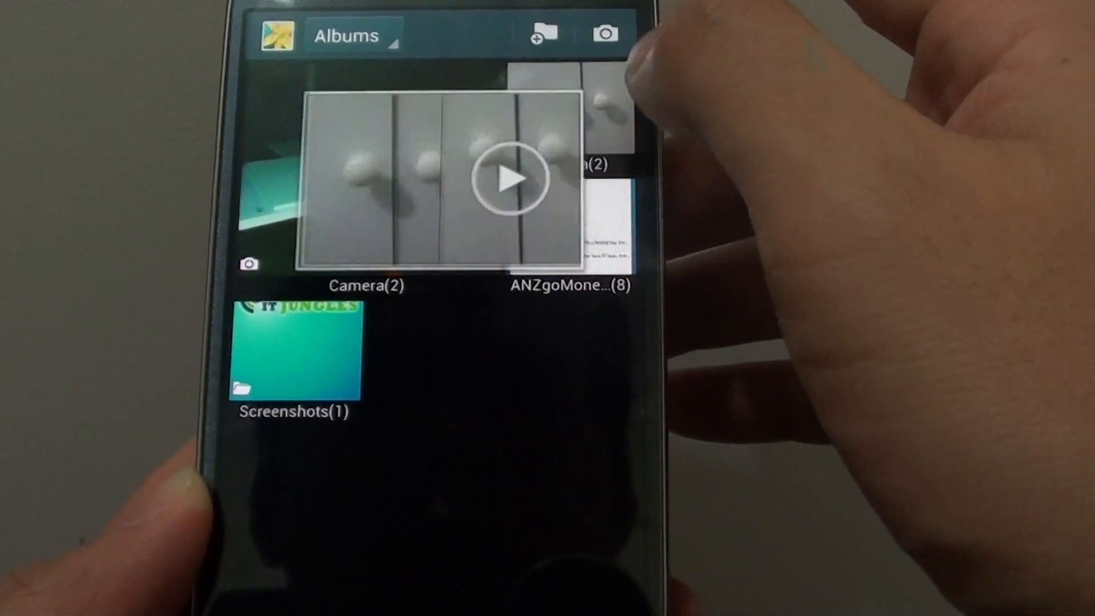